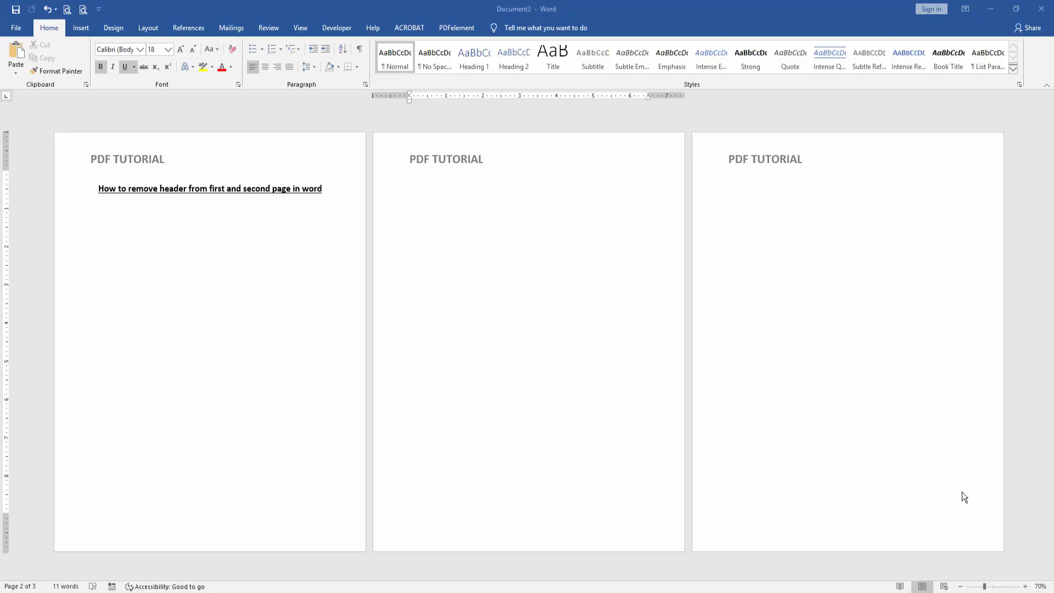
mouse_move(946, 493)
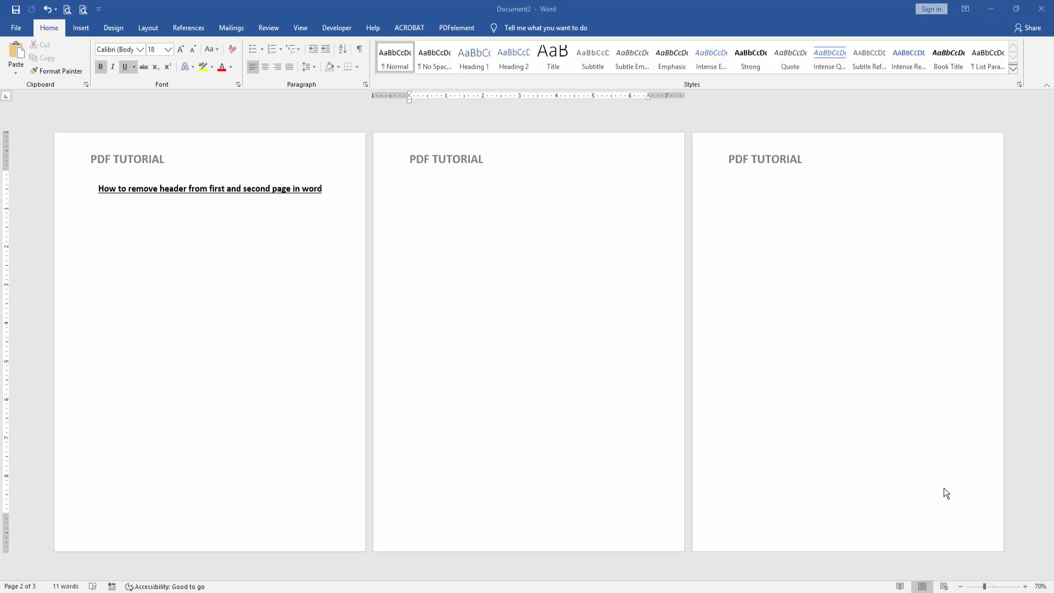
Insert a section break before page three so it becomes its own section
left_click(409, 188)
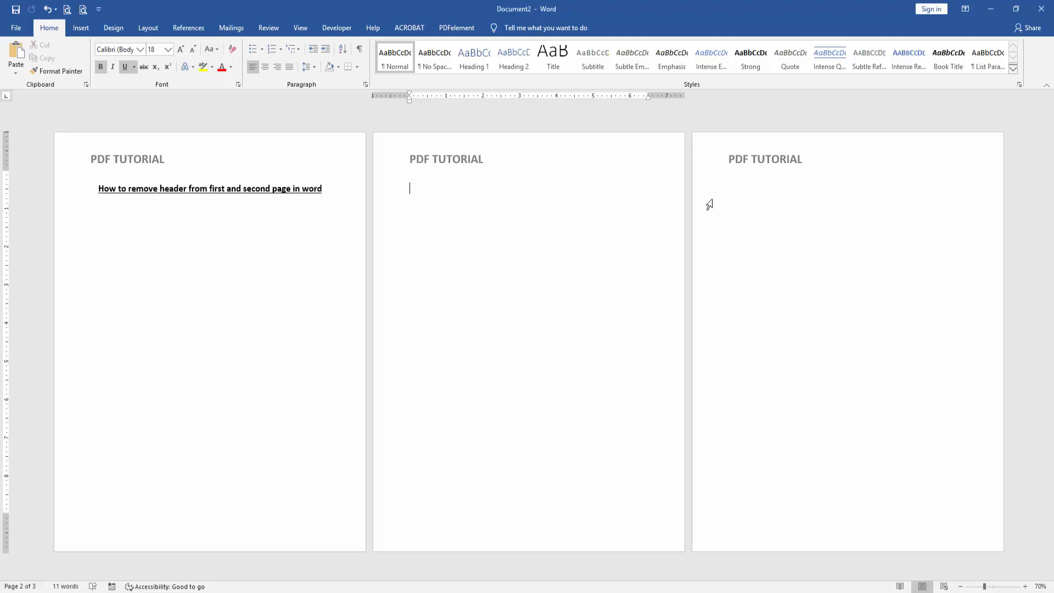
left_click(729, 189)
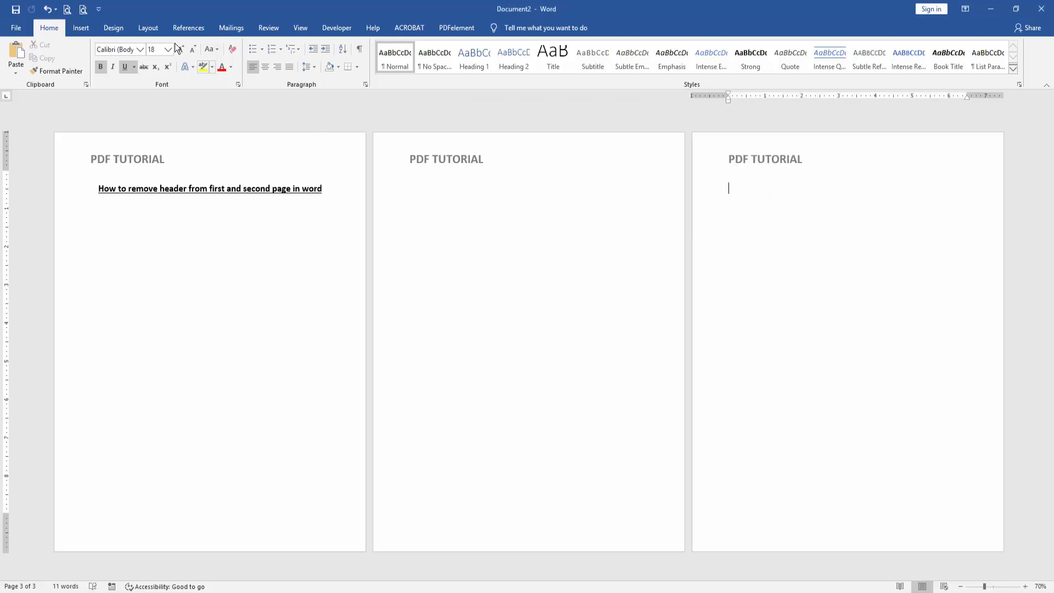
left_click(147, 27)
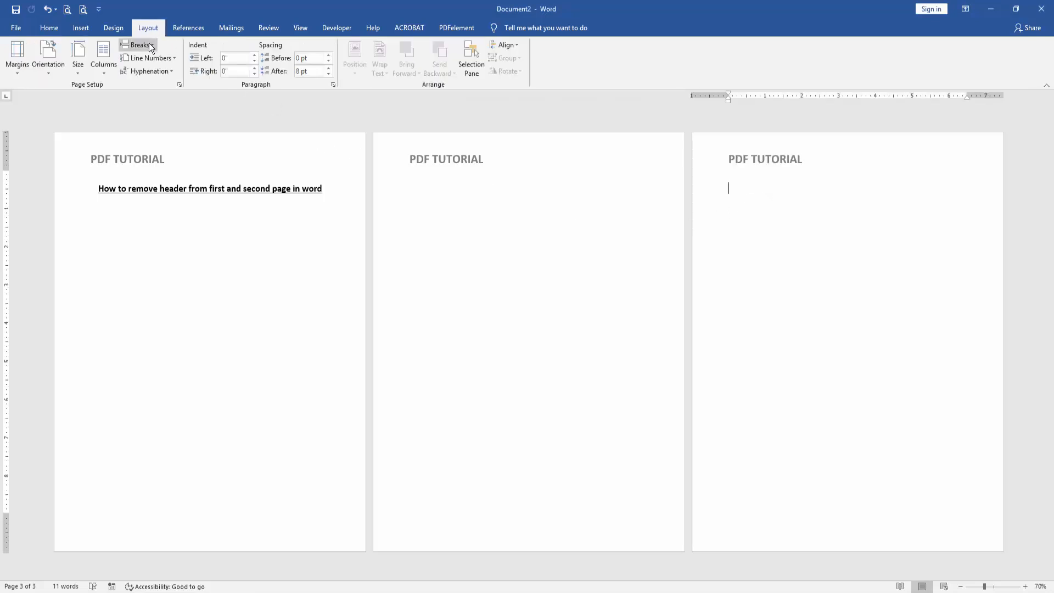
left_click(137, 44)
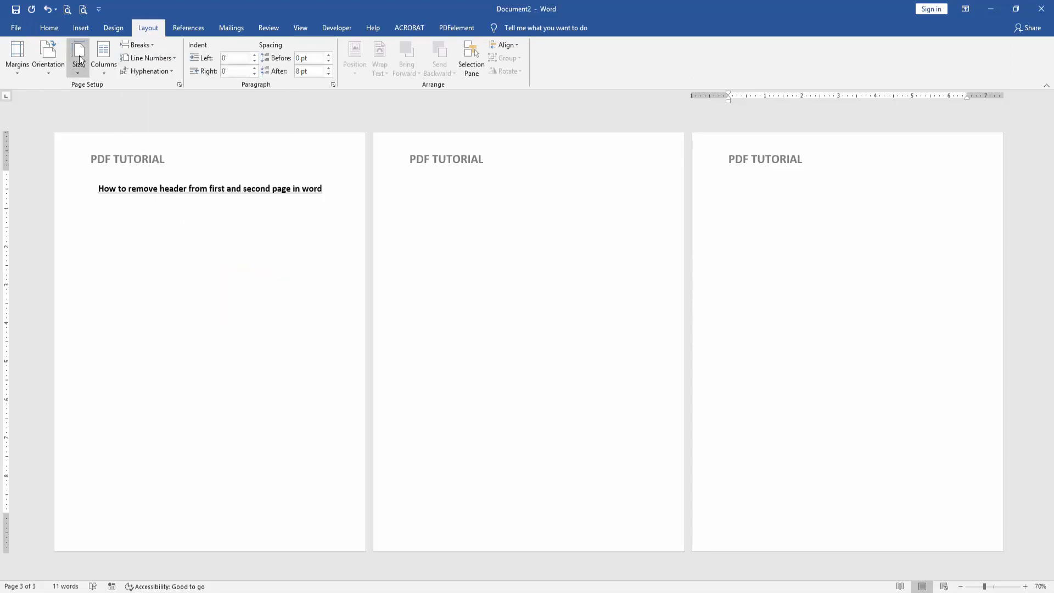
left_click(728, 189)
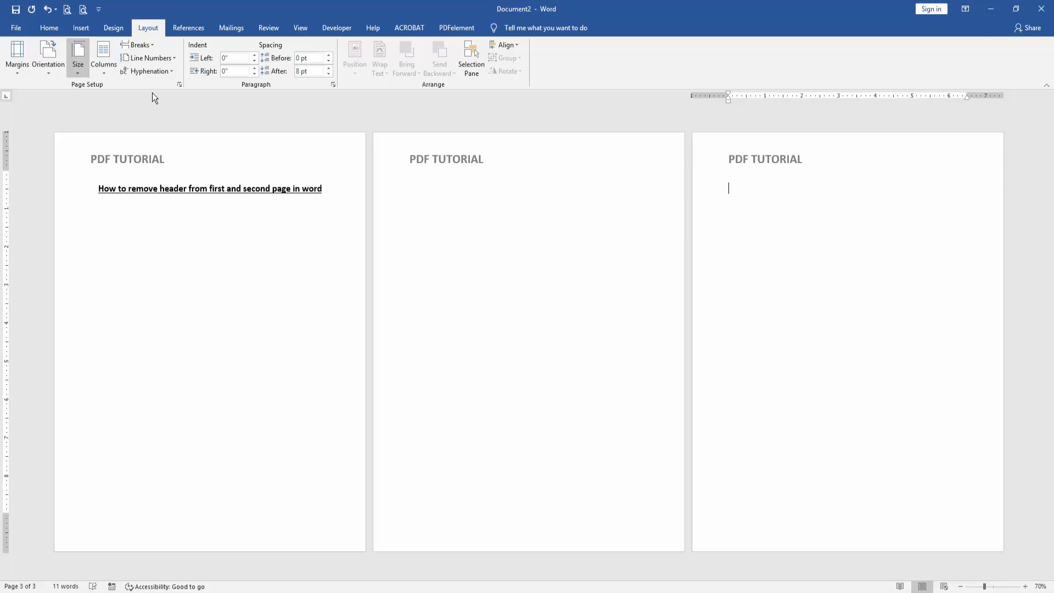
left_click(80, 27)
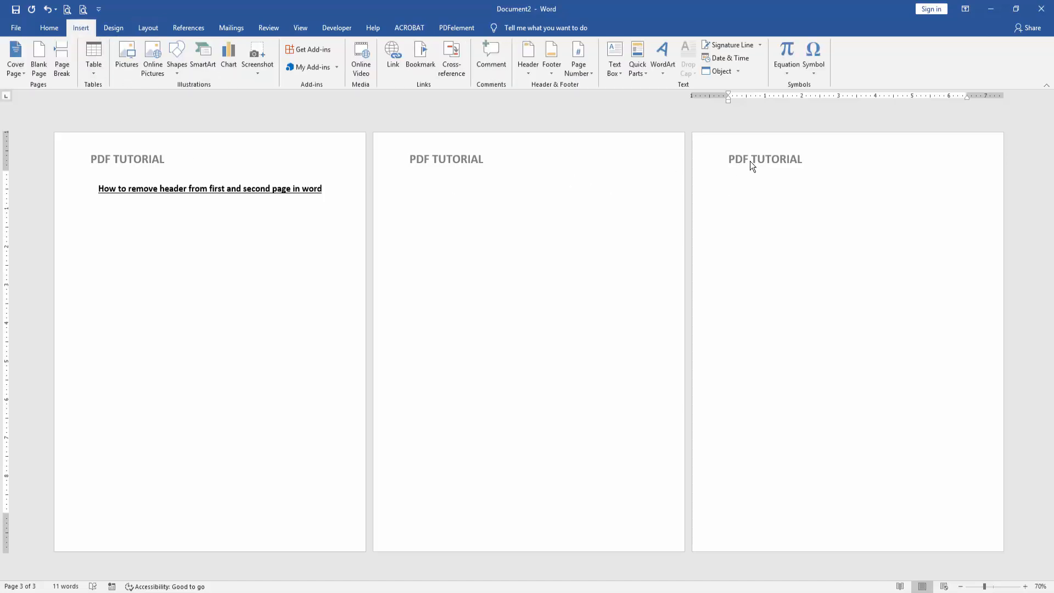
left_click(729, 189)
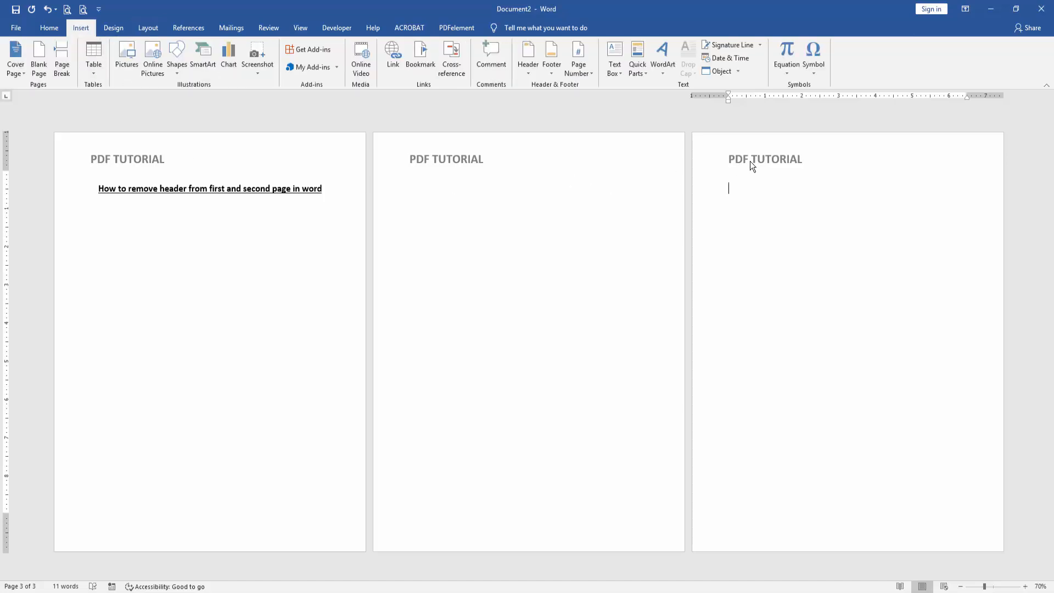
Edit the header and delete the 'PDF TUTORIAL' text on pages one and two
double_click(764, 159)
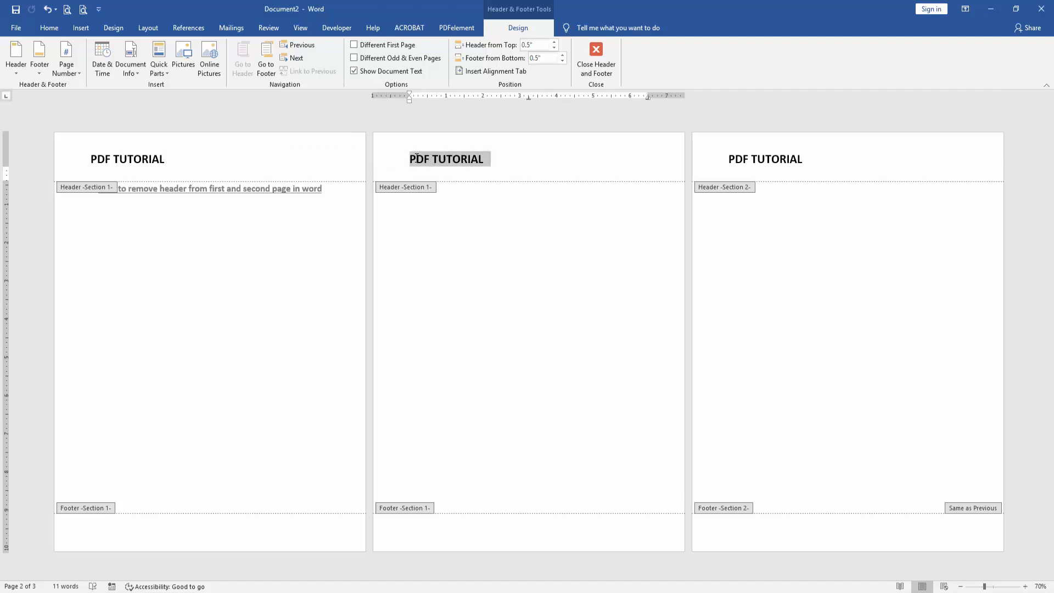
double_click(446, 159)
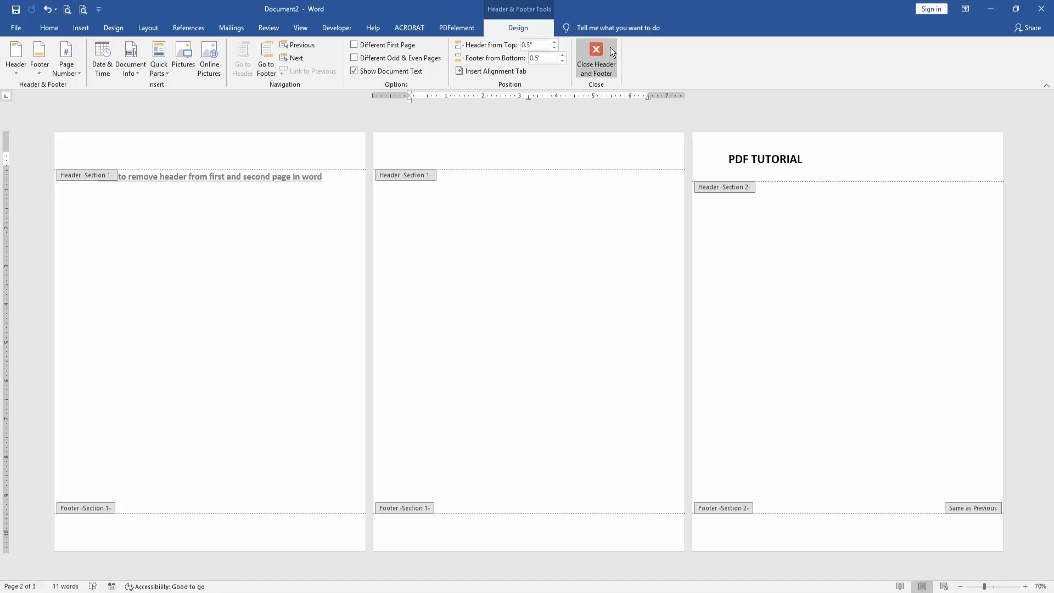
left_click(596, 60)
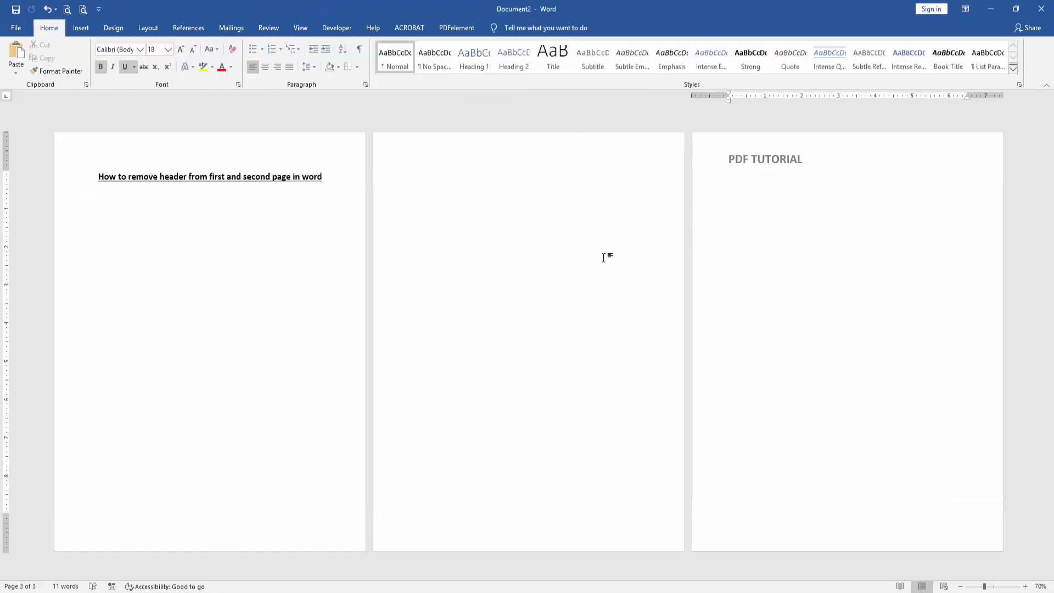
Return to body editing with the insertion point on page three
left_click(729, 188)
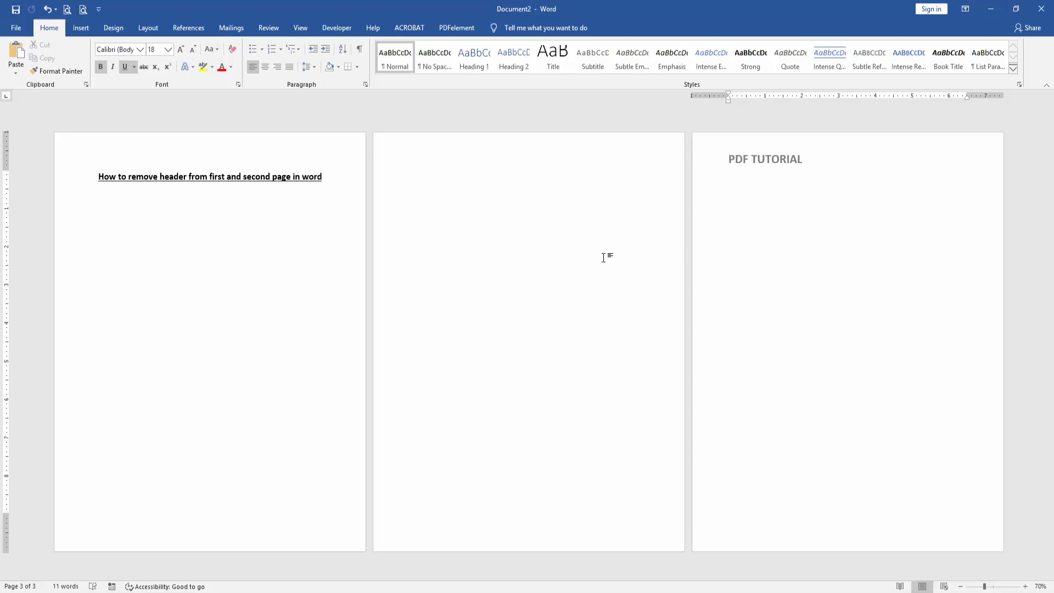
left_click(728, 189)
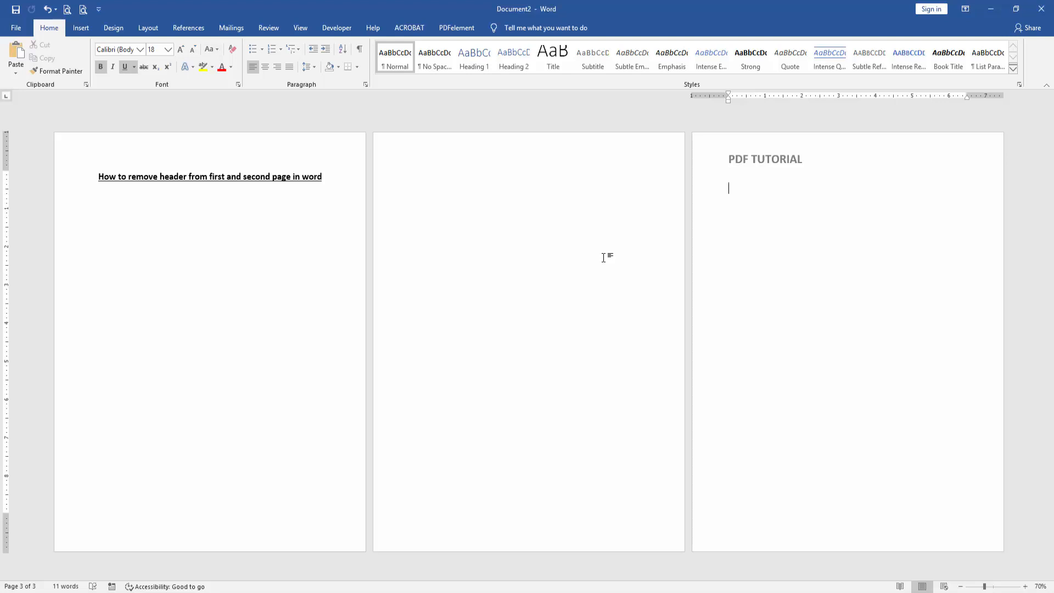